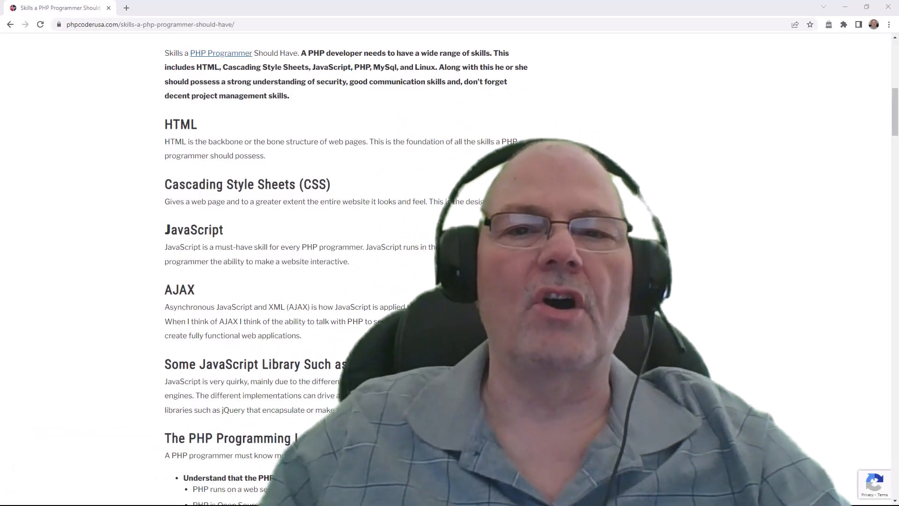
scroll("down", 3)
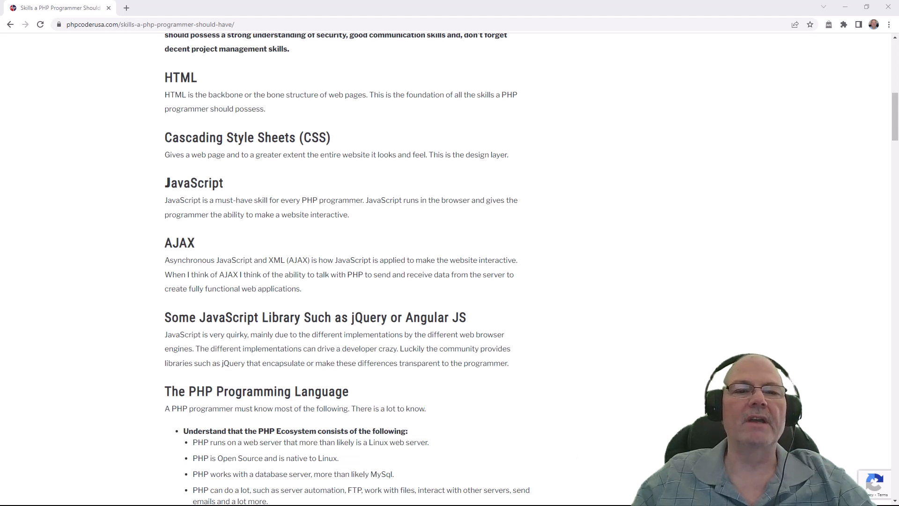
scroll("down", 3)
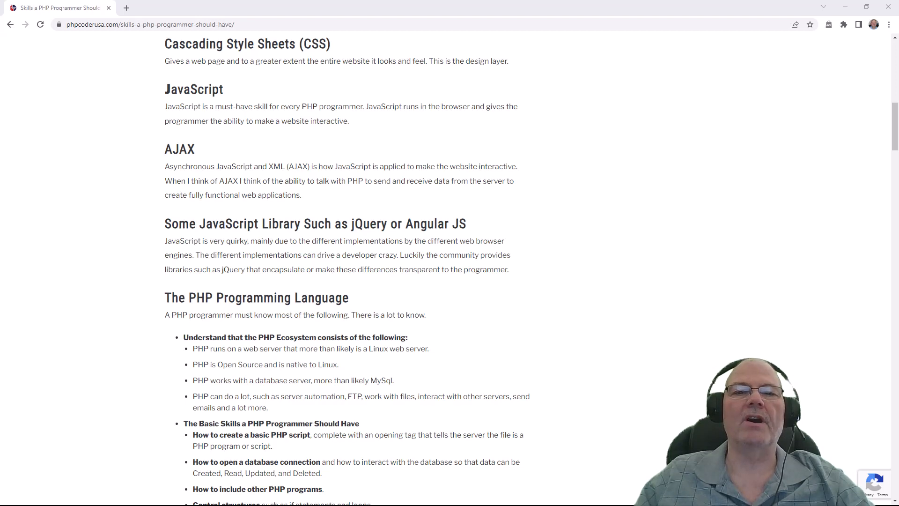
scroll("down", 3)
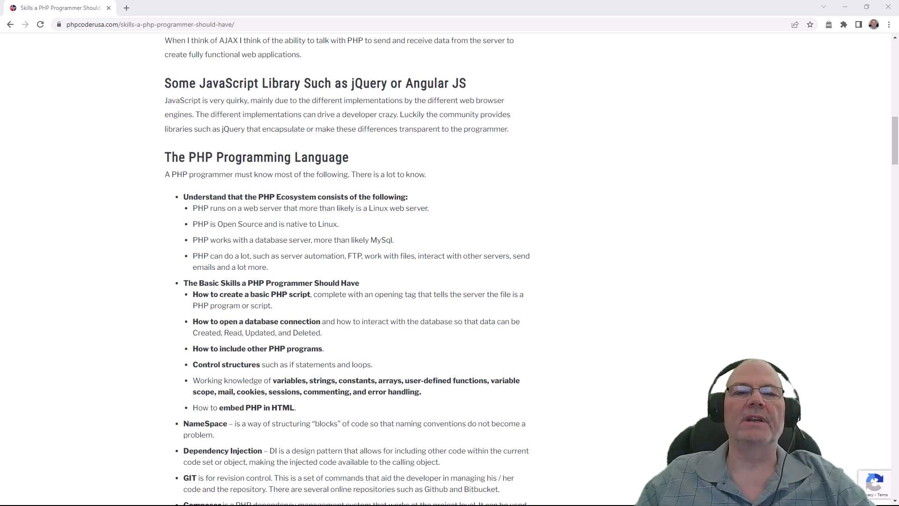
scroll("down", 3)
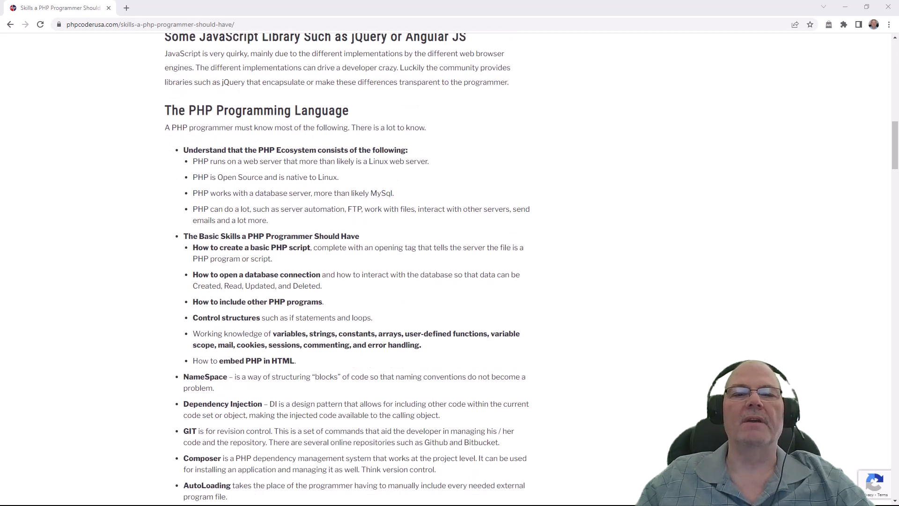
scroll("down", 3)
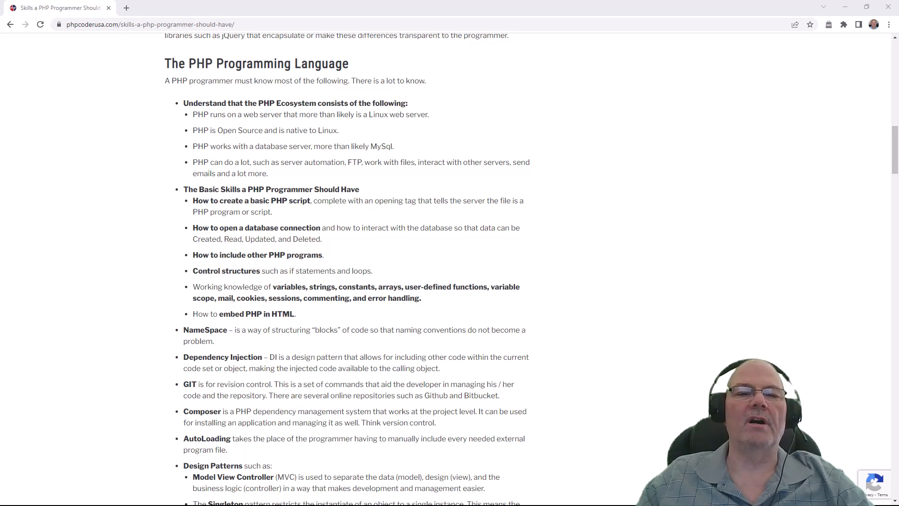
scroll("down", 3)
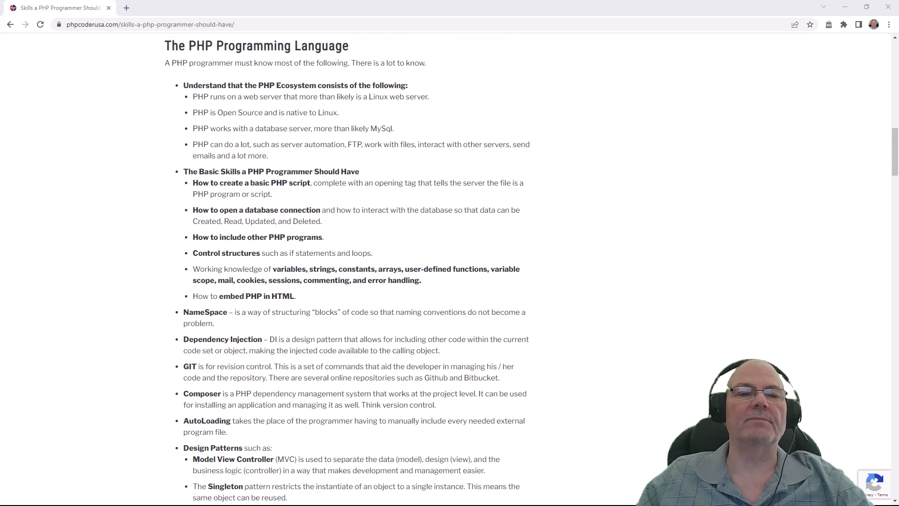
scroll("down", 3)
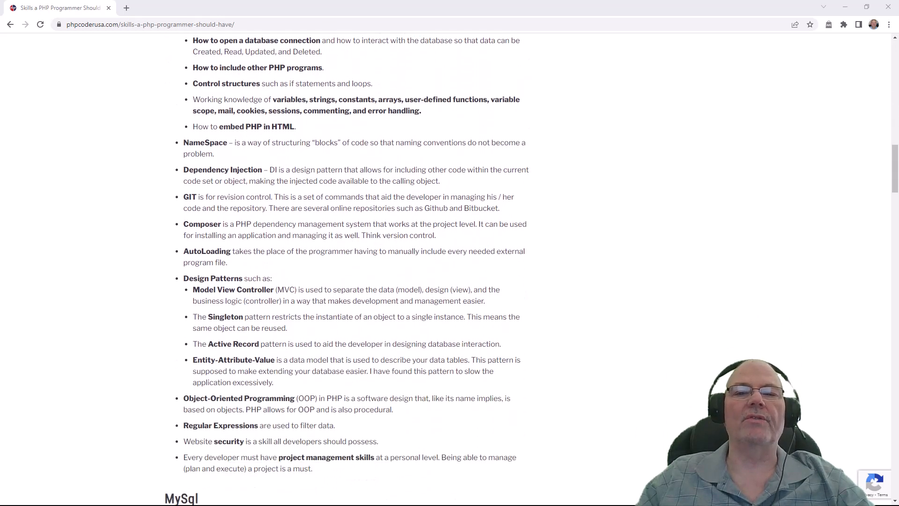
scroll("down", 3)
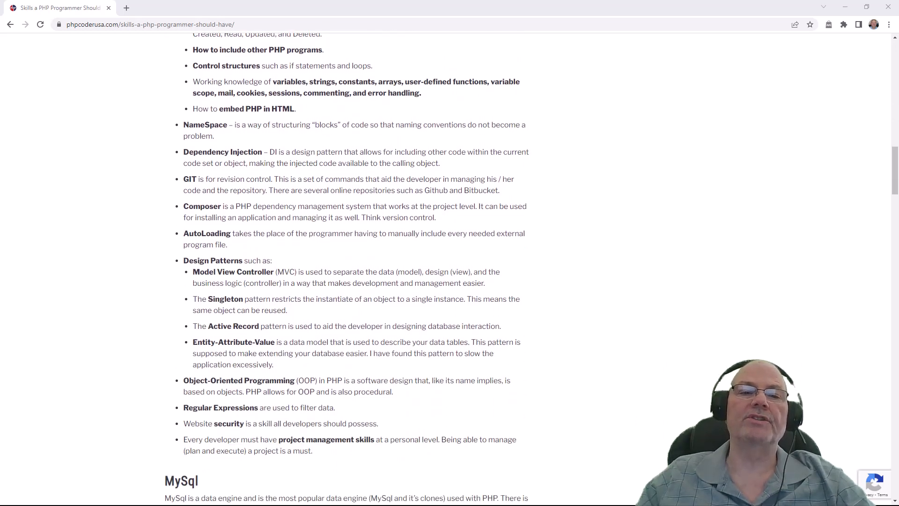
scroll("down", 3)
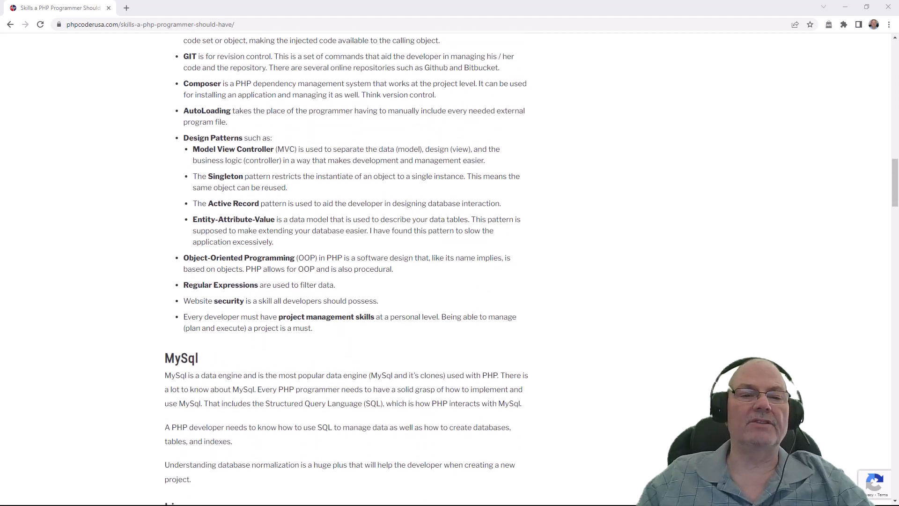
scroll("down", 3)
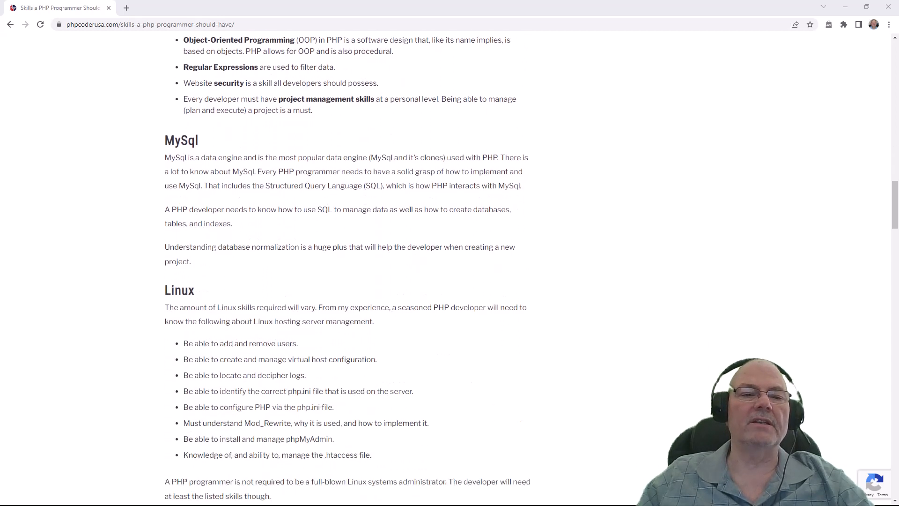
scroll("down", 3)
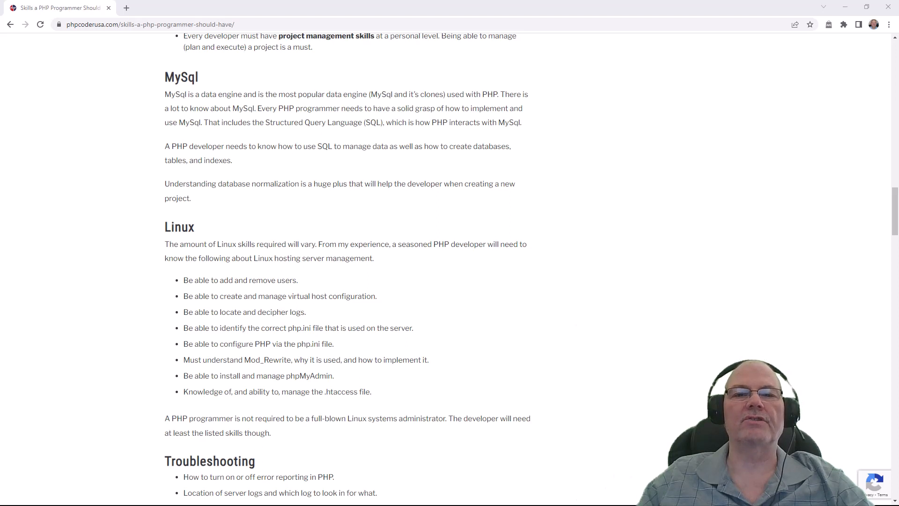
scroll("down", 3)
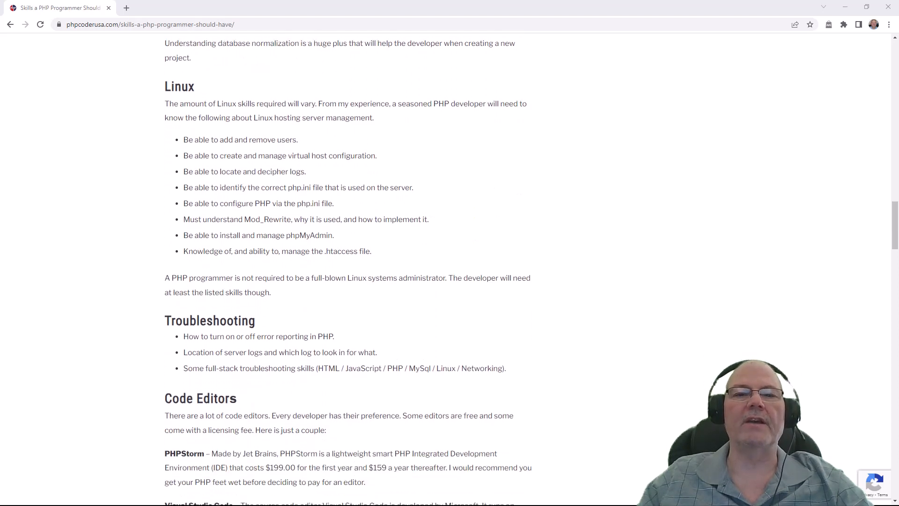
scroll("down", 3)
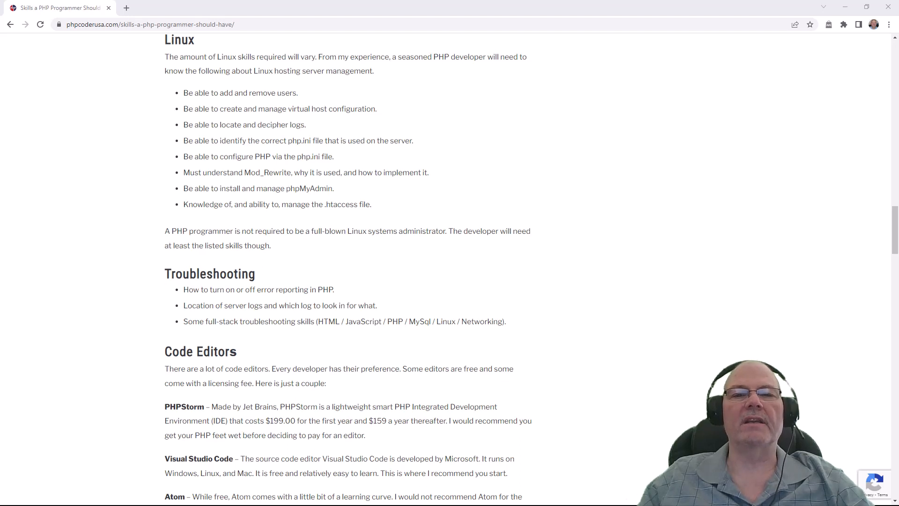
scroll("down", 3)
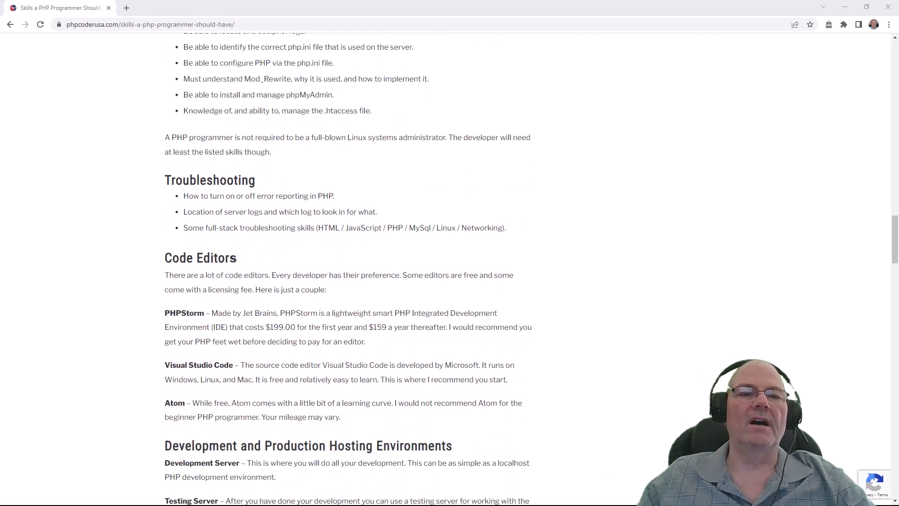
scroll("down", 3)
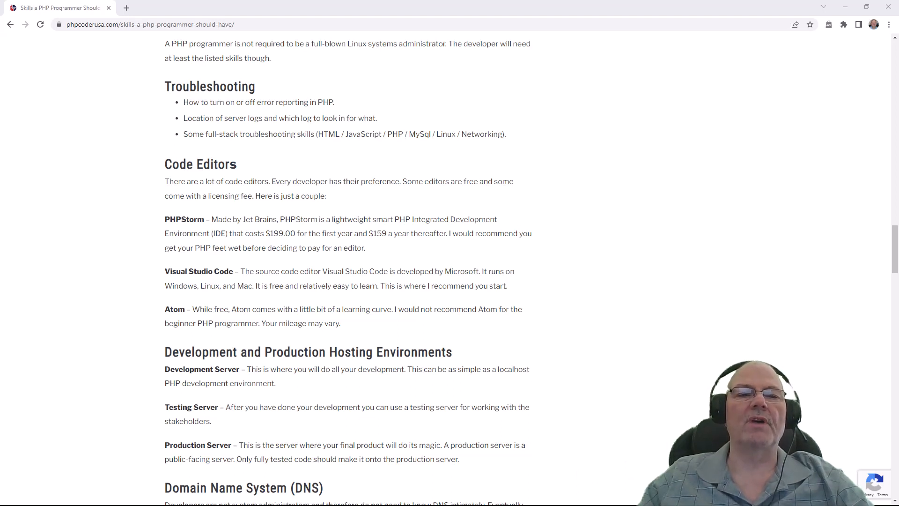
scroll("down", 3)
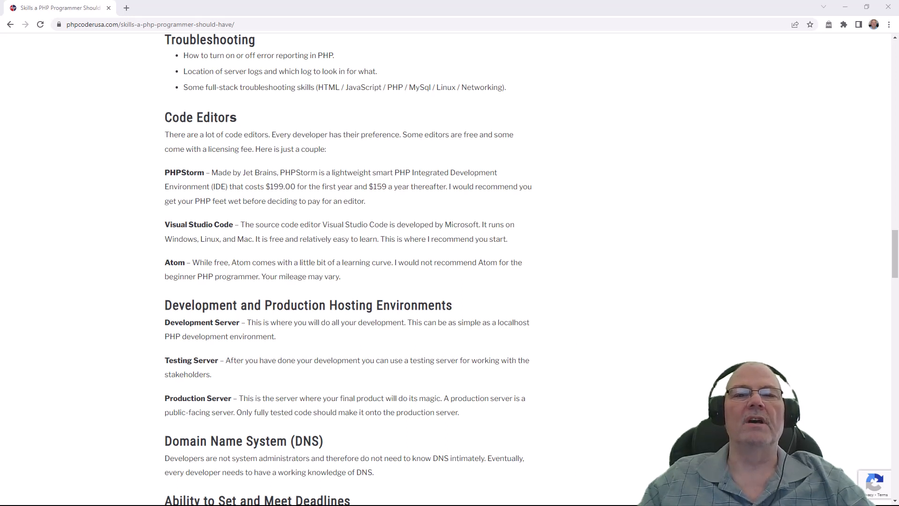
scroll("down", 3)
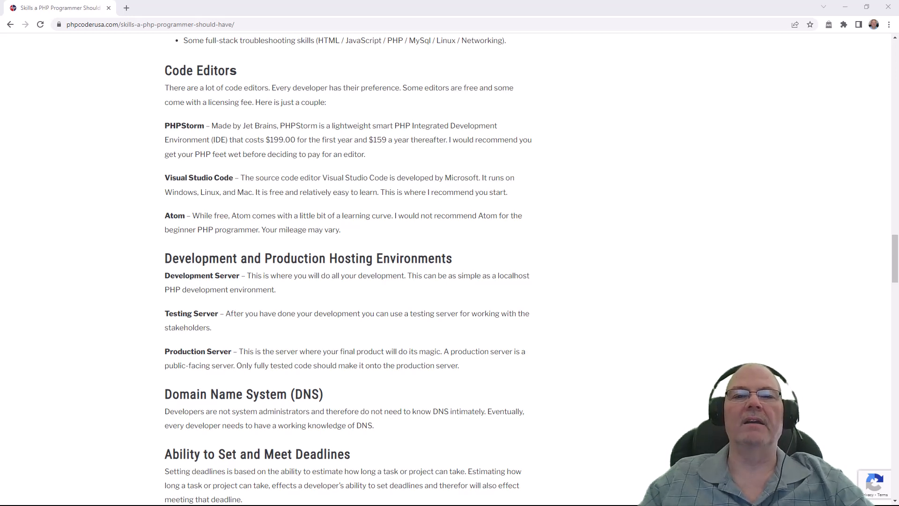
scroll("down", 3)
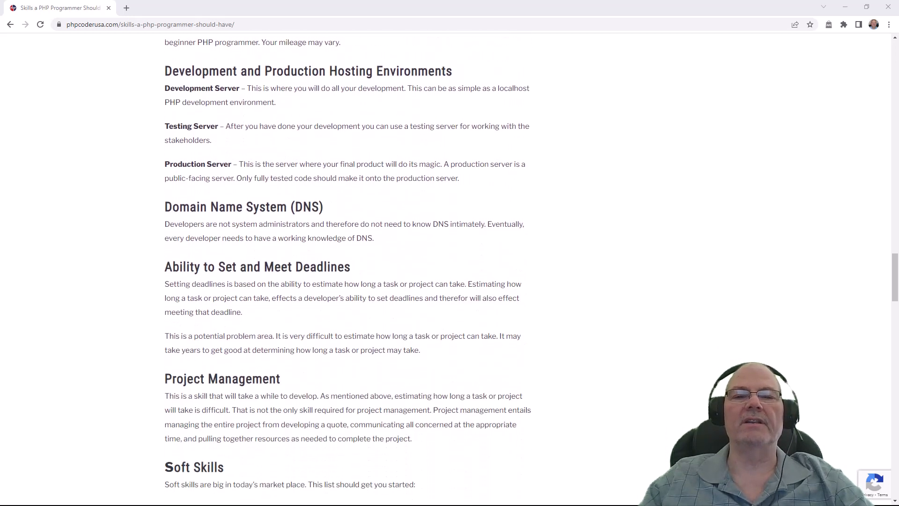
scroll("down", 3)
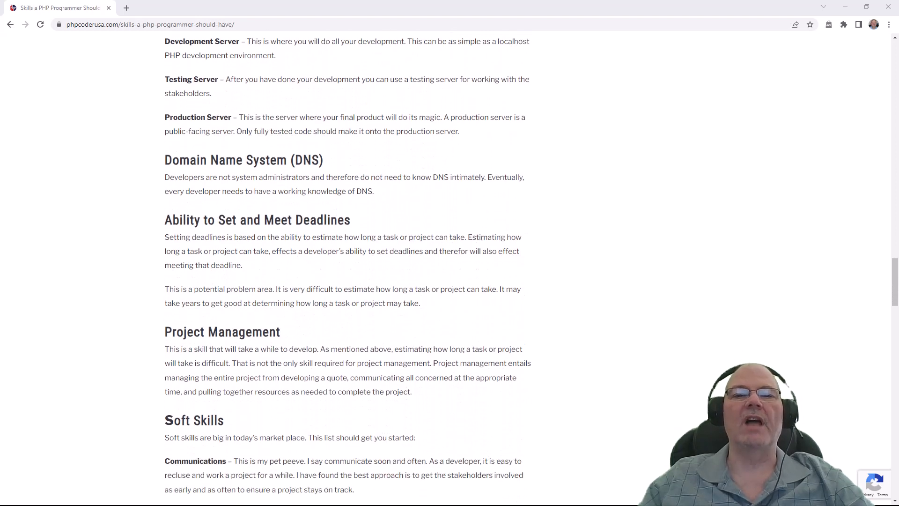
scroll("up", 3)
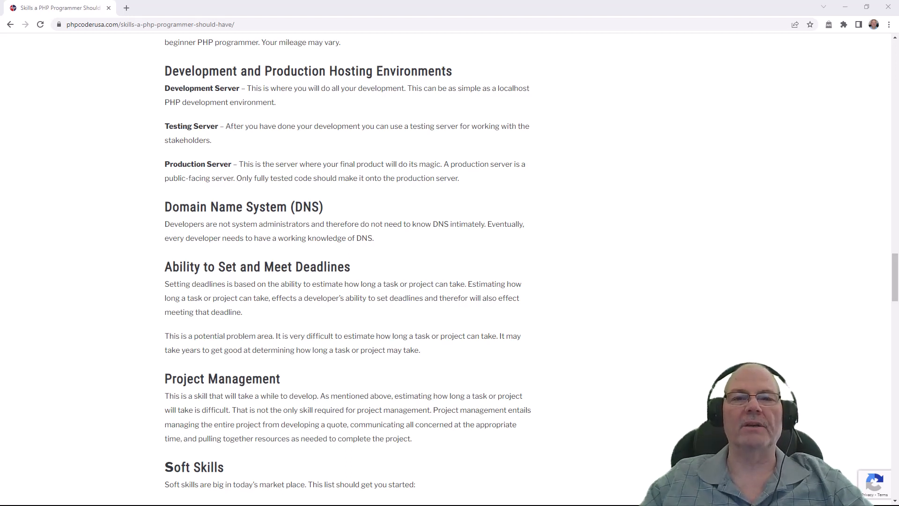
scroll("down", 3)
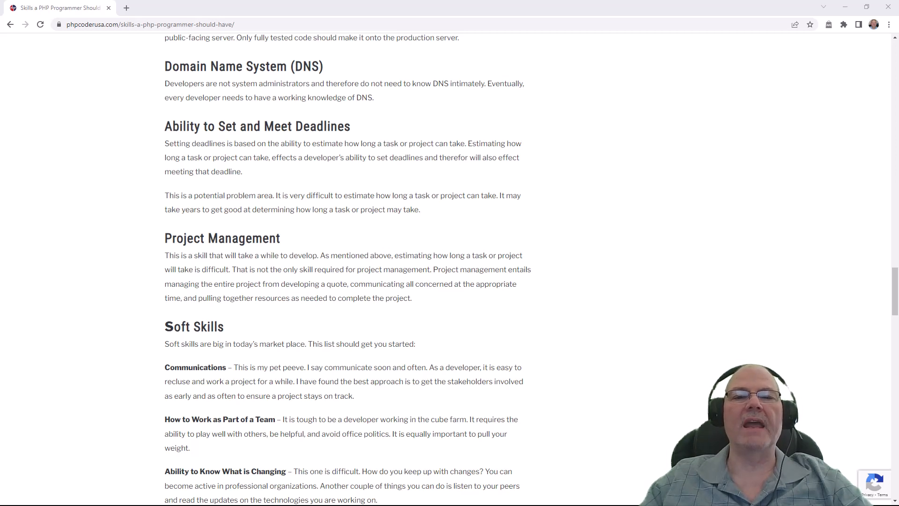
scroll("down", 3)
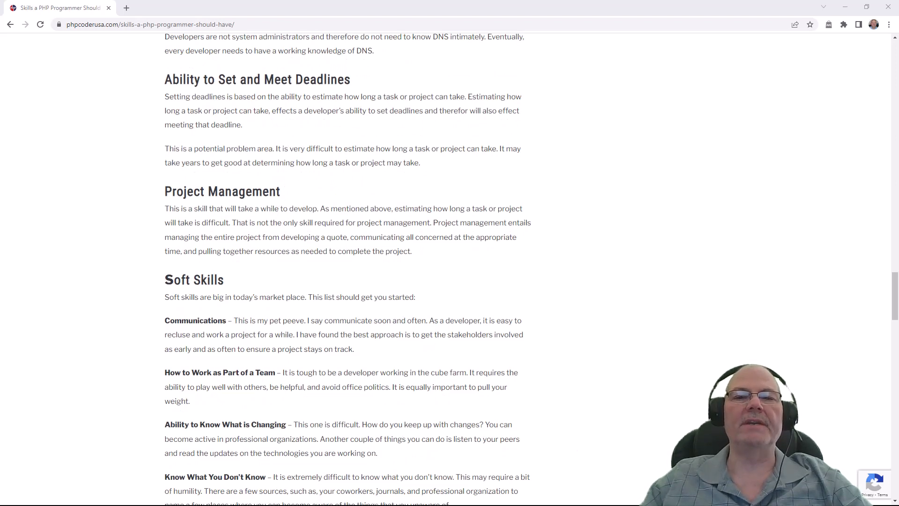
scroll("down", 3)
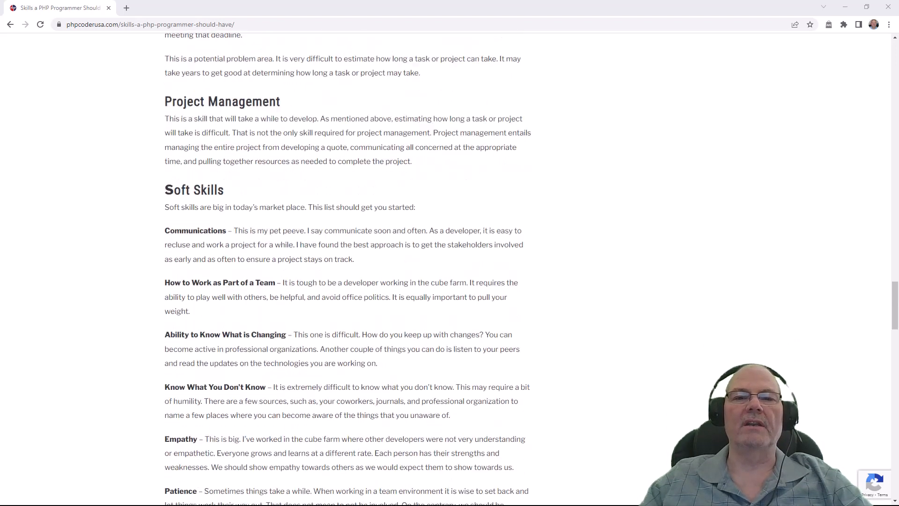
scroll("down", 3)
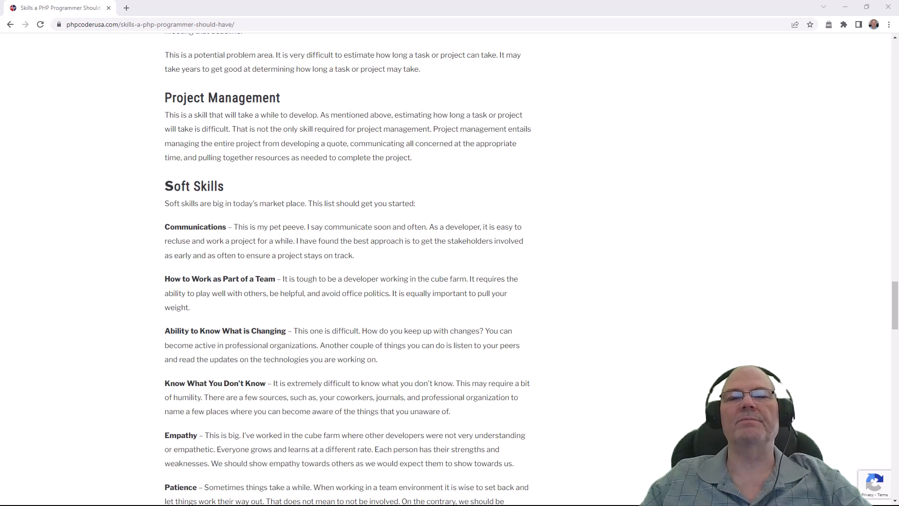
scroll("down", 3)
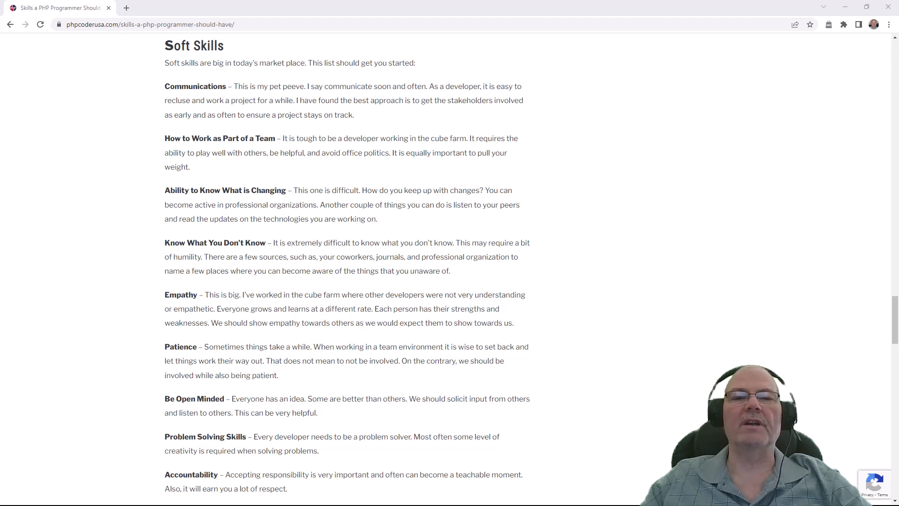
scroll("down", 3)
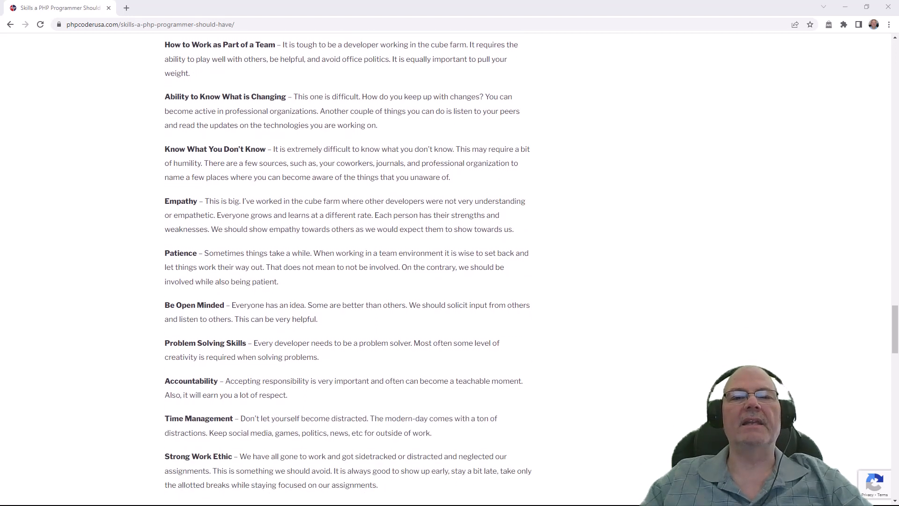
scroll("down", 3)
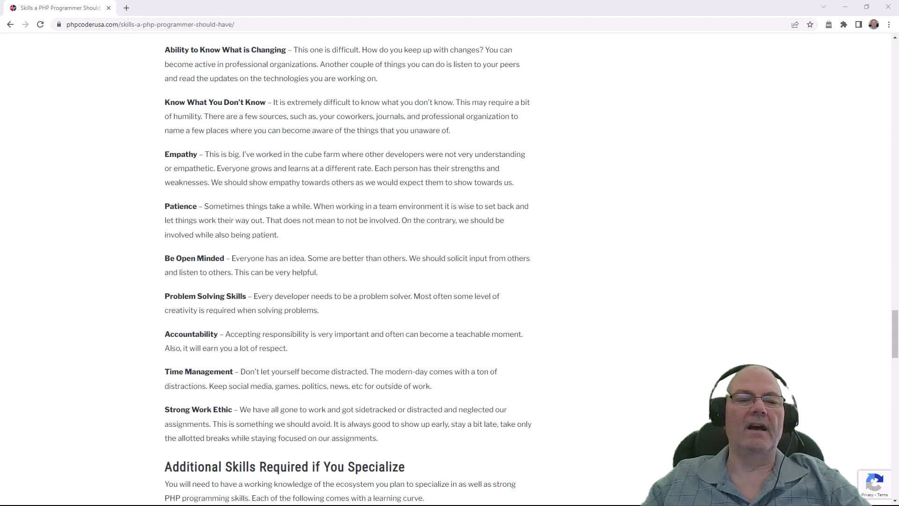
scroll("down", 3)
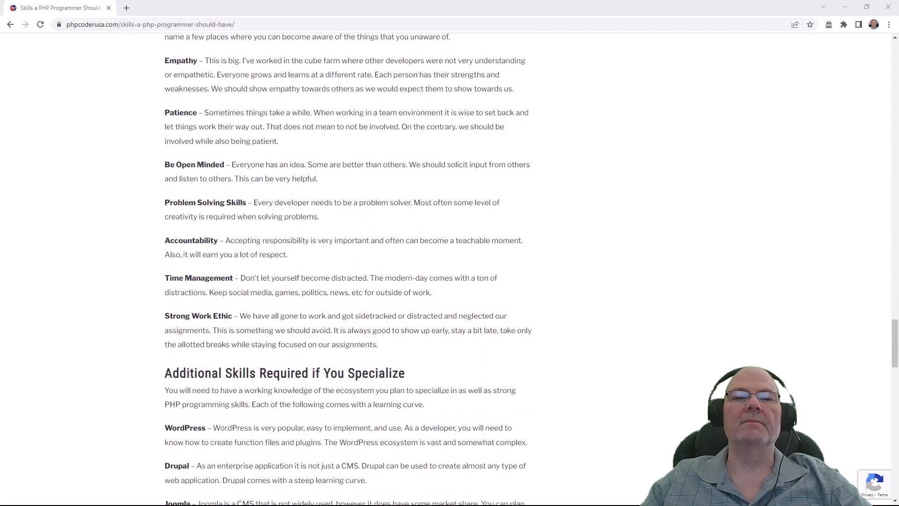
scroll("down", 3)
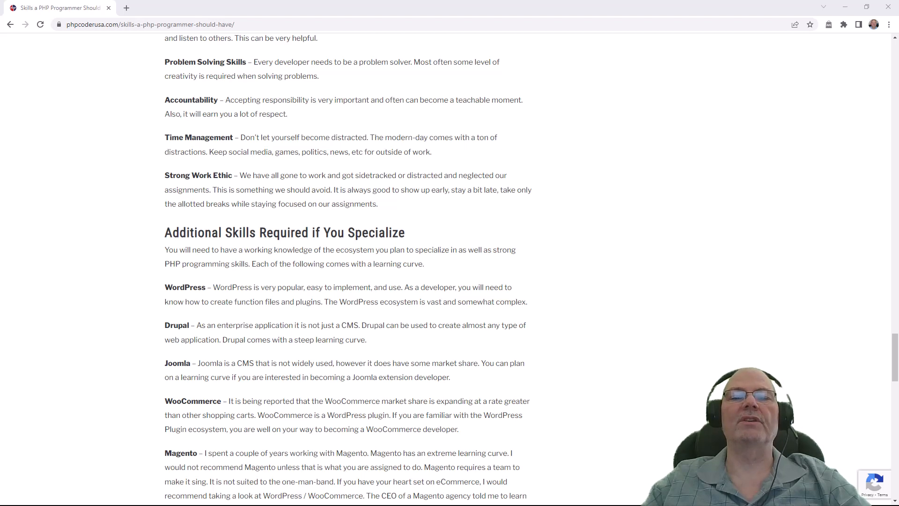
scroll("down", 3)
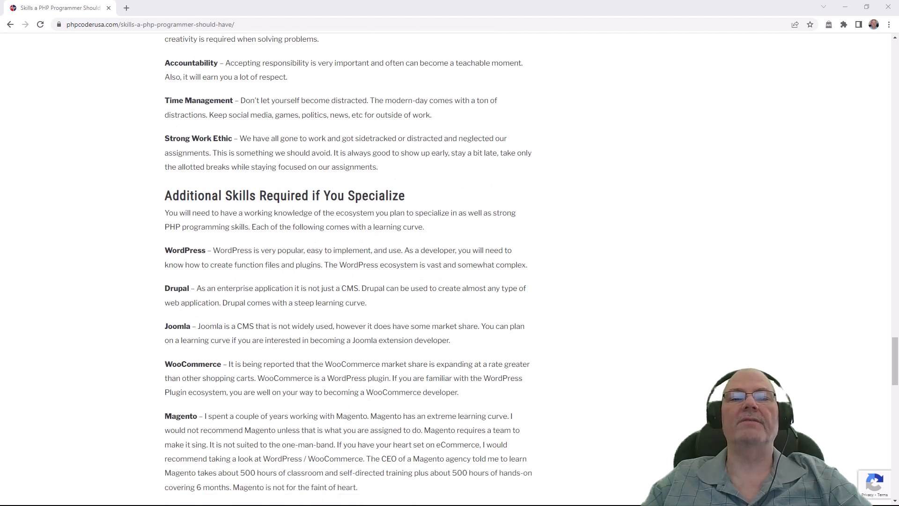
scroll("down", 3)
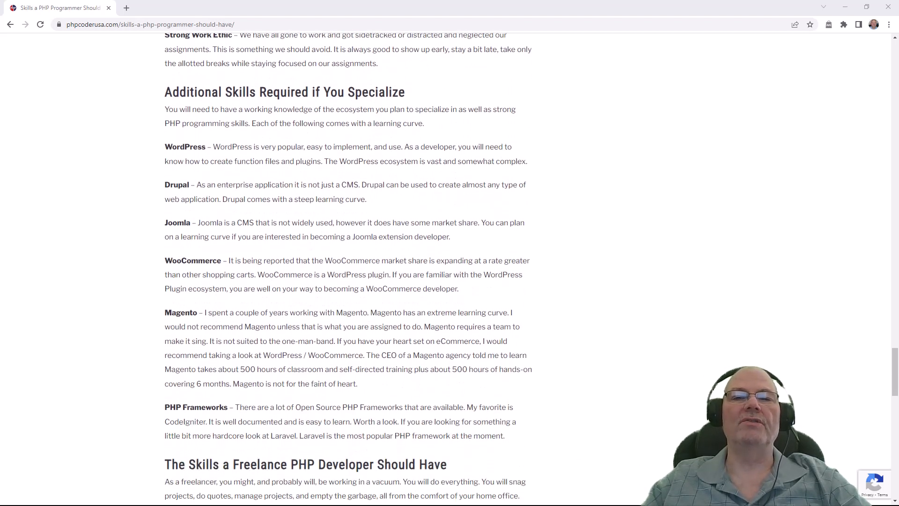
scroll("down", 3)
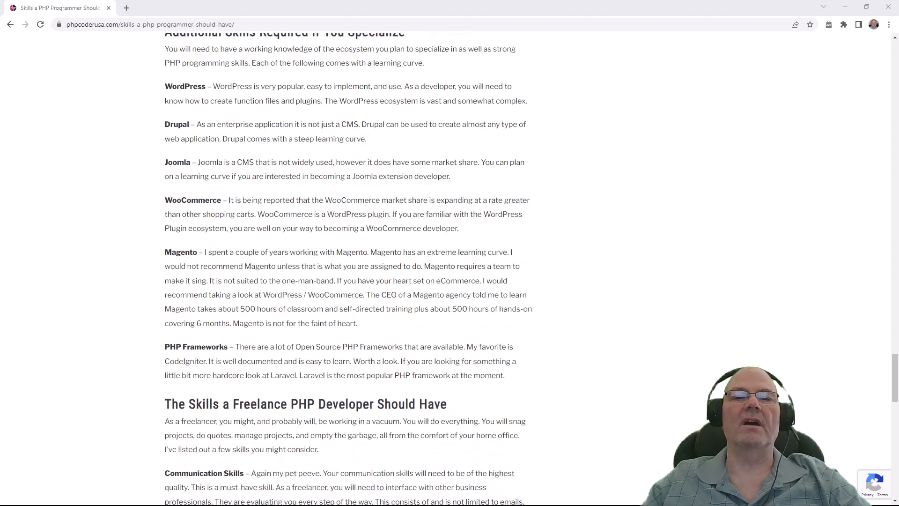
scroll("down", 3)
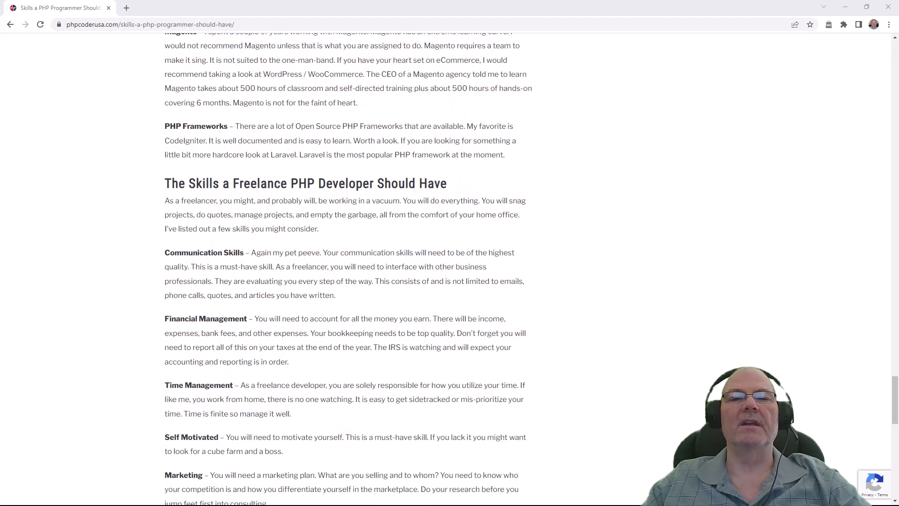
scroll("down", 3)
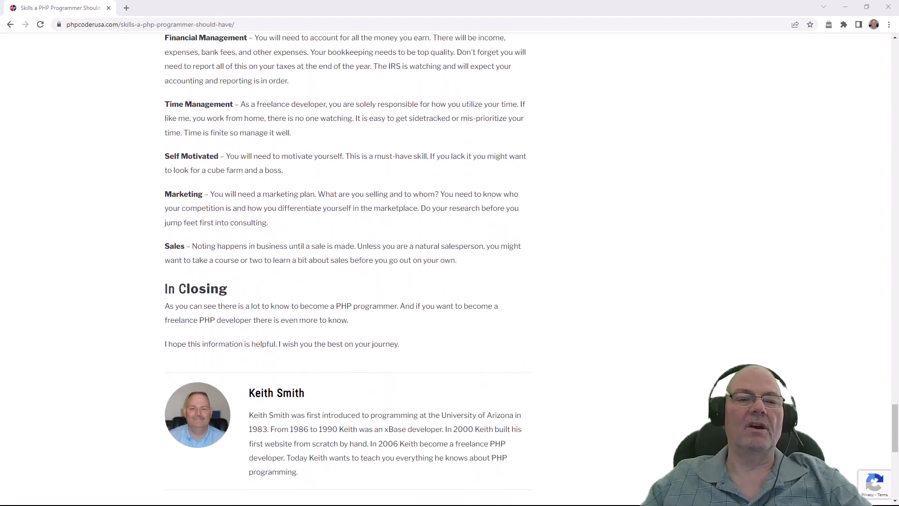
scroll("up", 3)
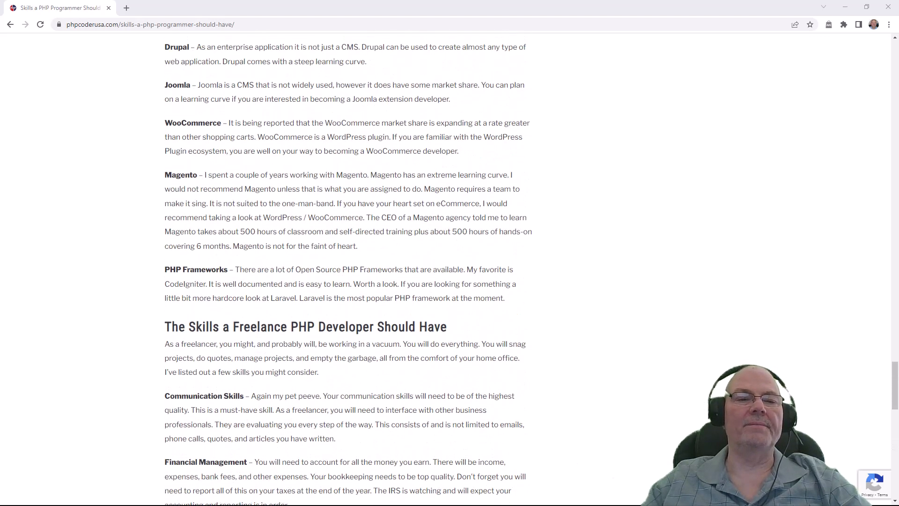
scroll("up", 3)
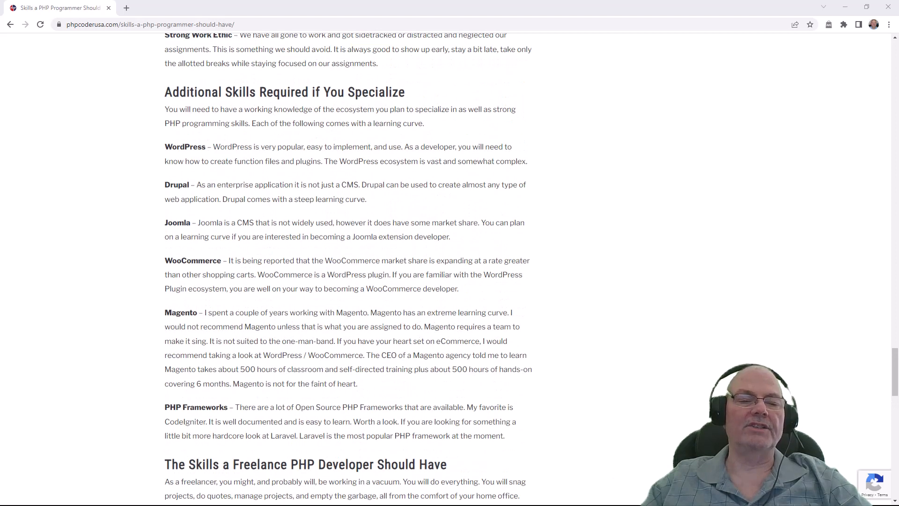